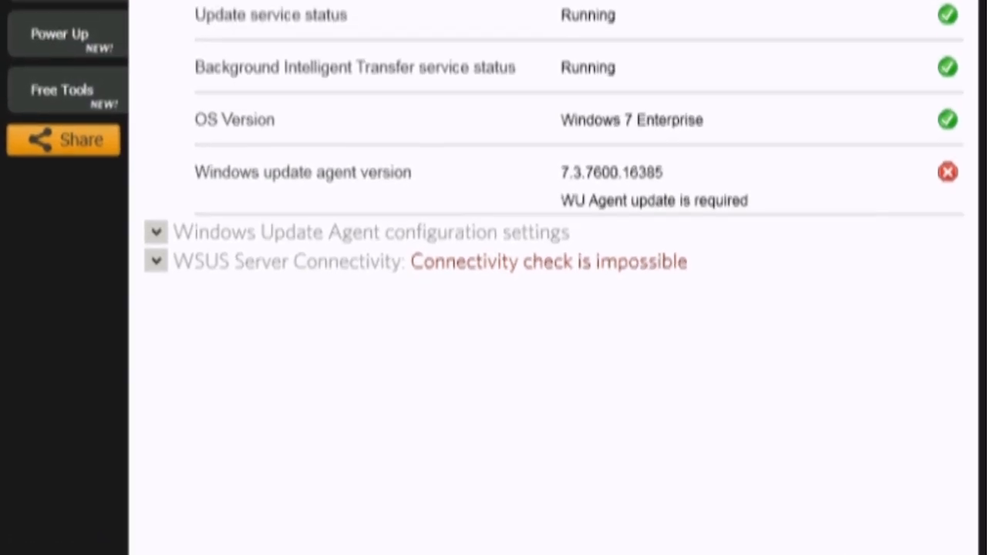
Expand the Windows Update Agent configuration settings and review the empty values.
scroll(up, 3)
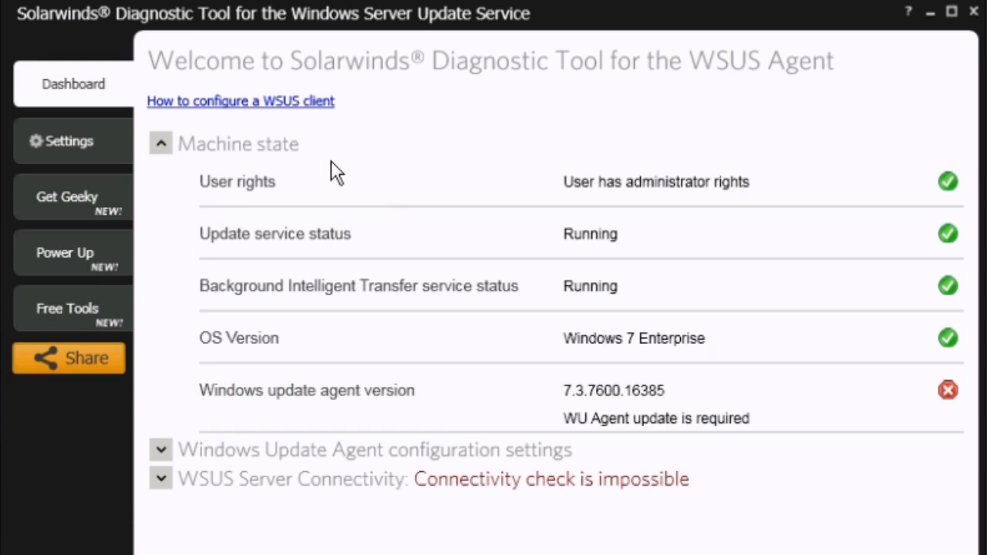
mouse_move(583, 203)
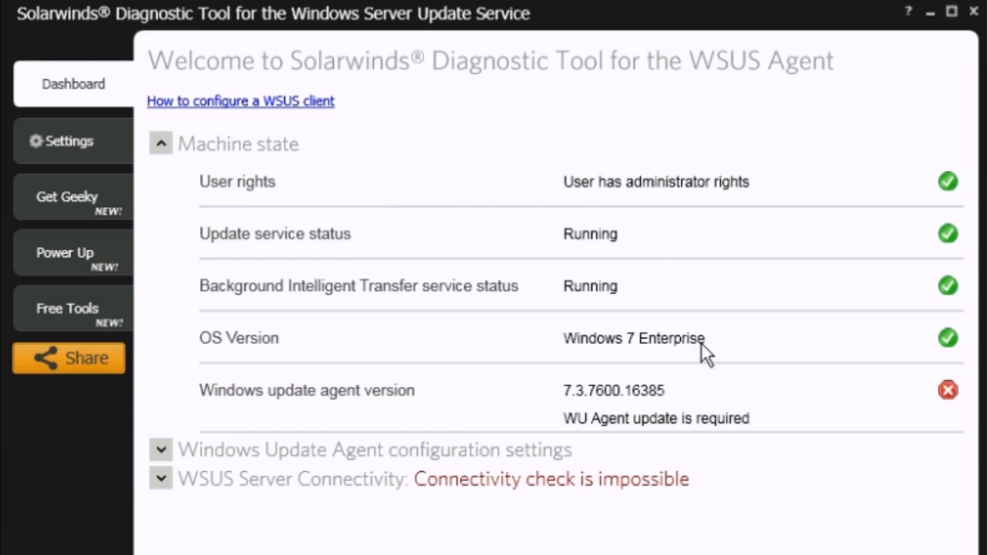
mouse_move(716, 398)
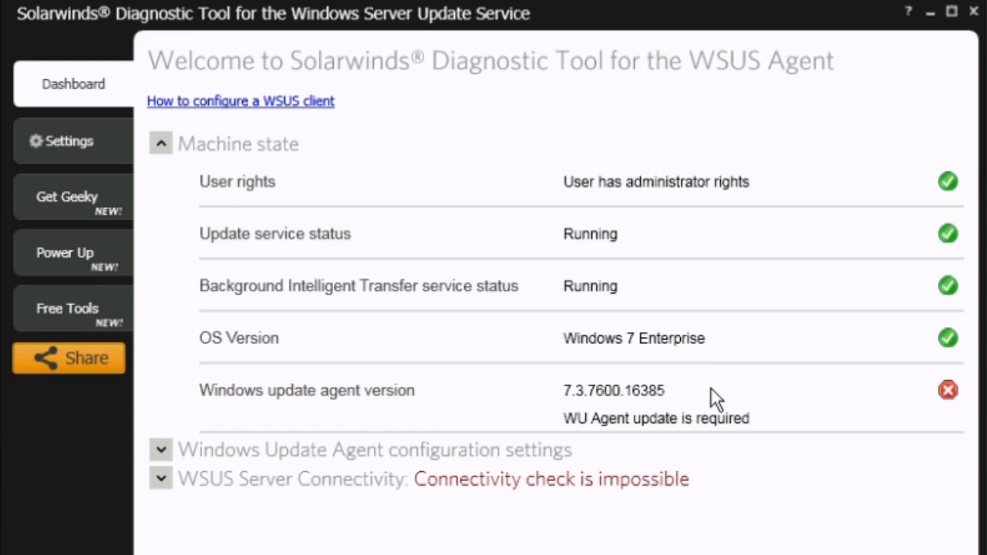
mouse_move(769, 435)
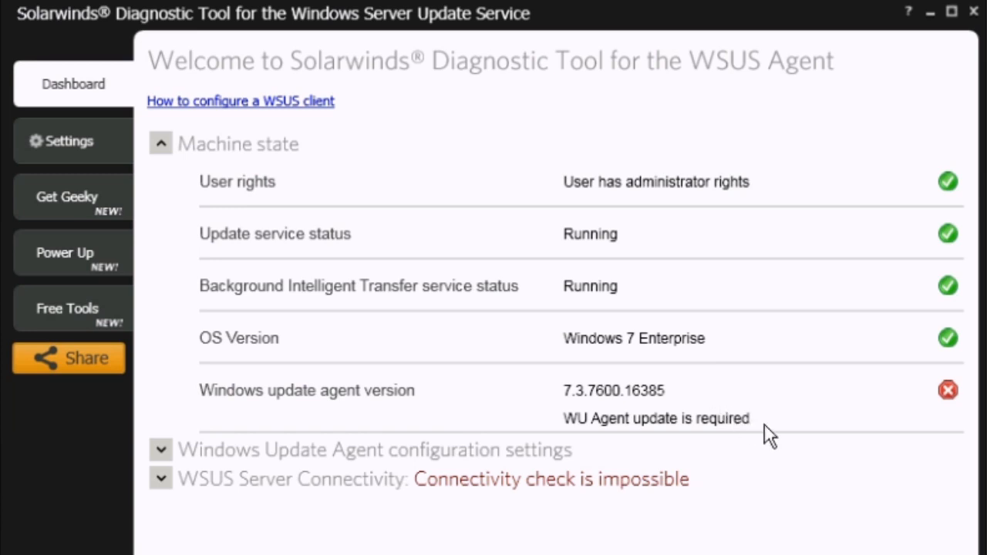
mouse_move(662, 407)
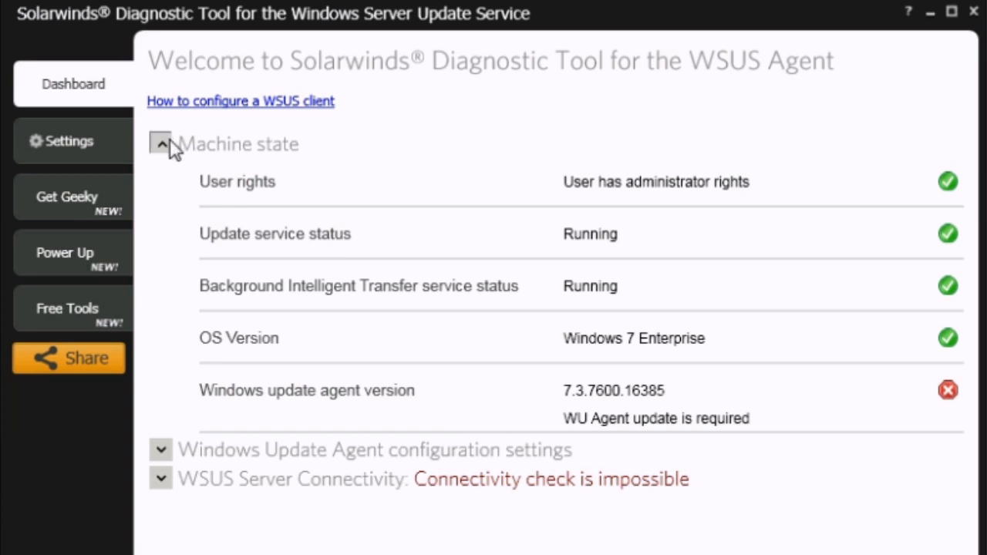
click(160, 143)
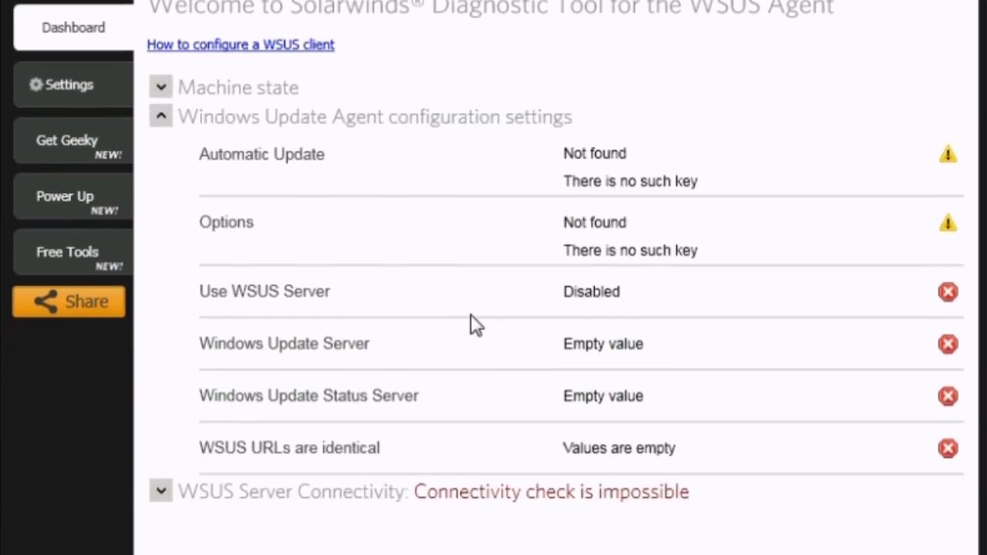
scroll(down, 3)
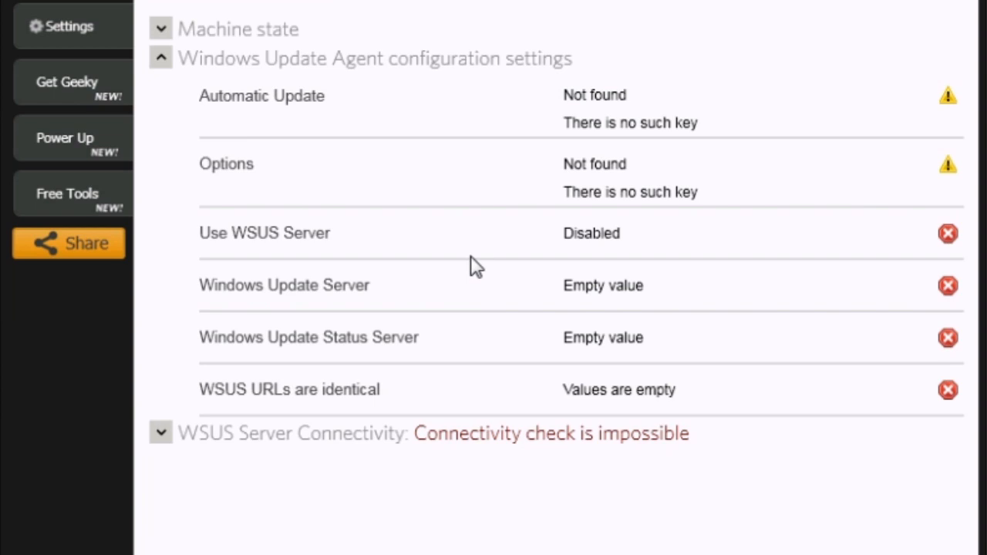
scroll(down, 3)
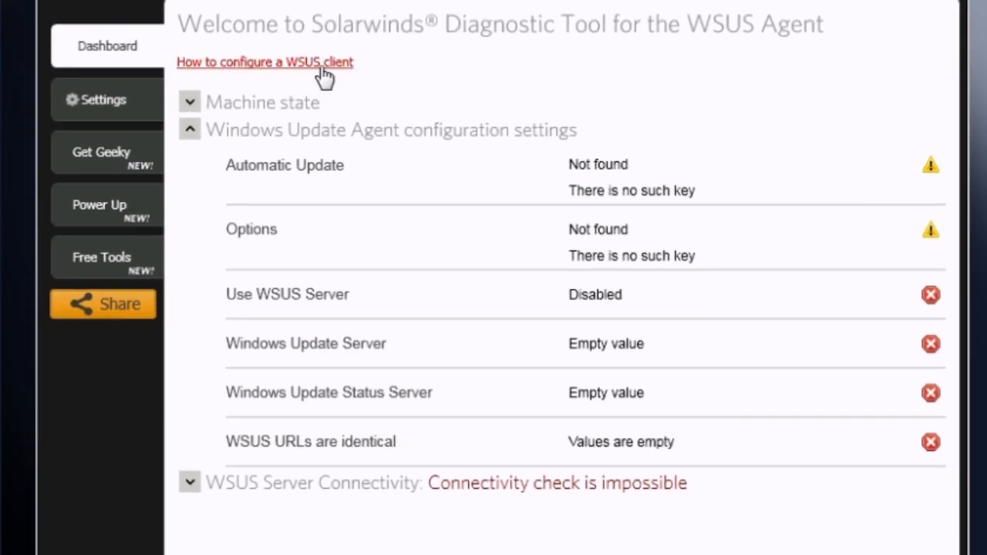
Follow the 'How to configure a WSUS client' link to the TechNet article.
click(266, 62)
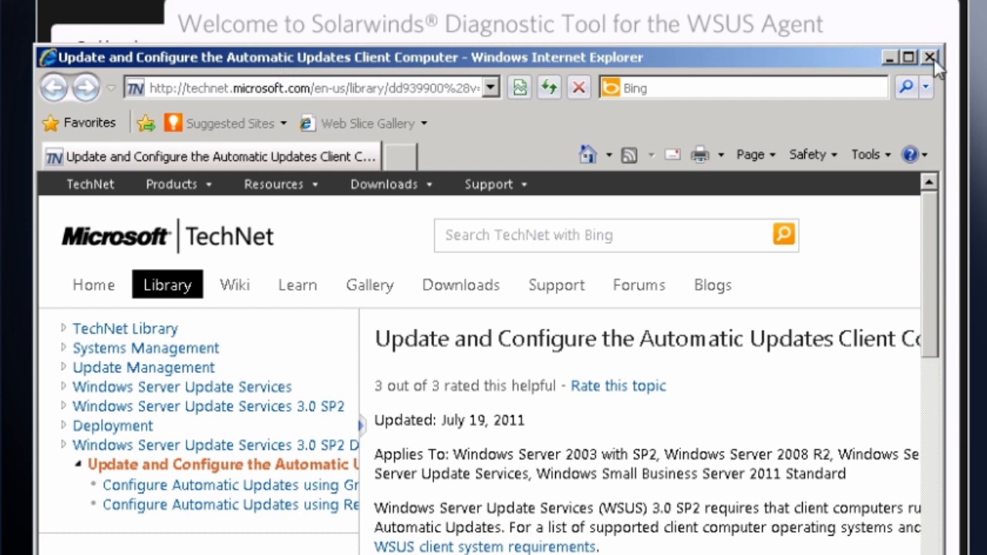
Close the TechNet window and show the WSUS Server Connectivity name-resolution failures for wsus.solarwinds.local.
click(930, 57)
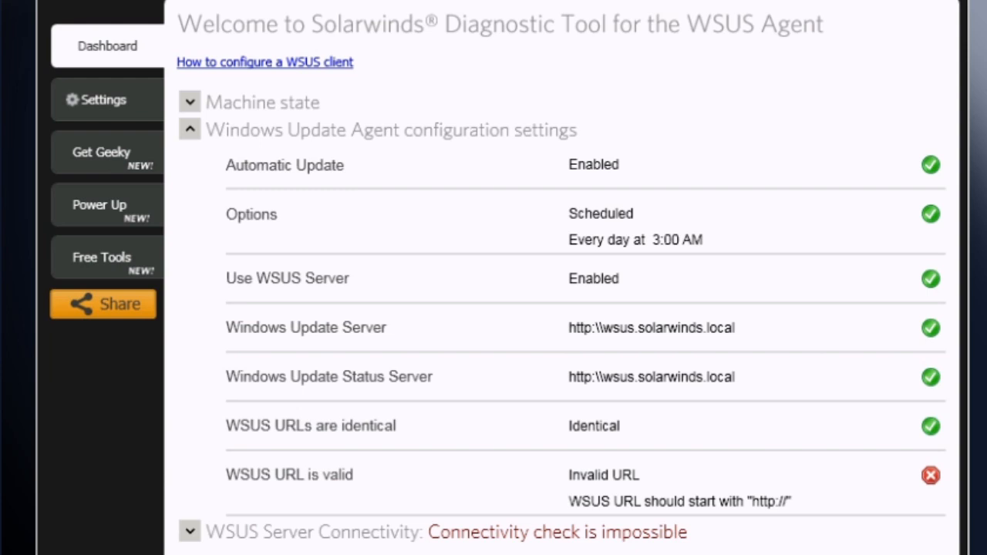
scroll(down, 3)
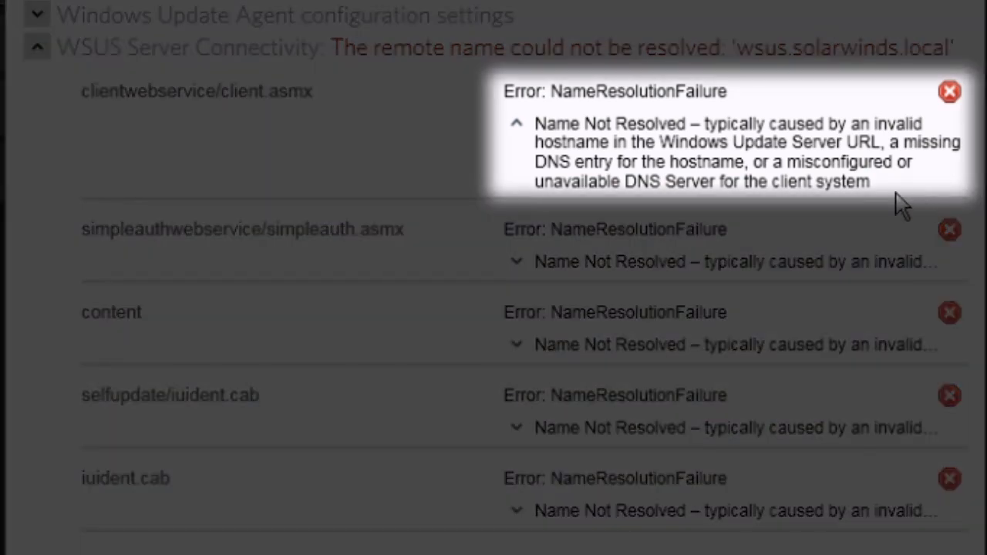
mouse_move(781, 84)
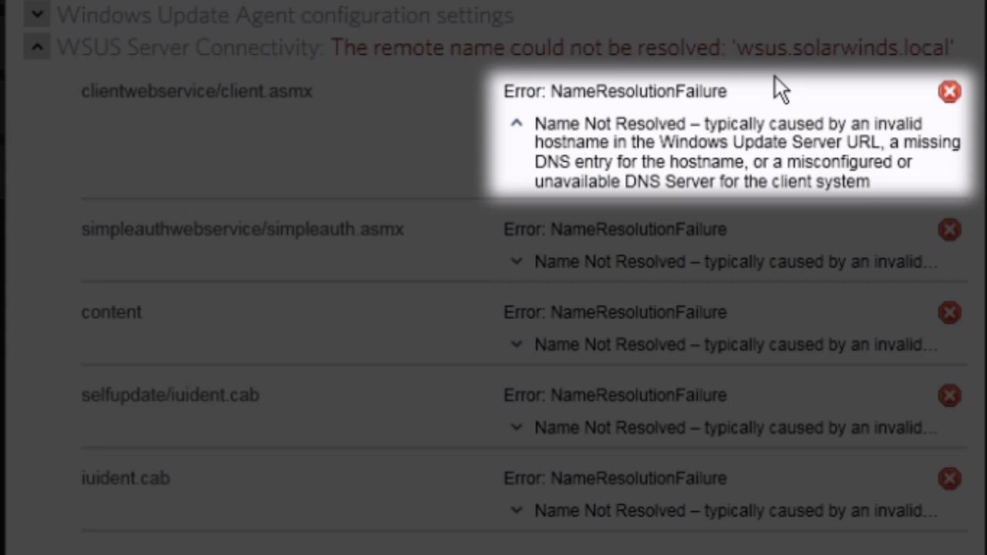
mouse_move(892, 199)
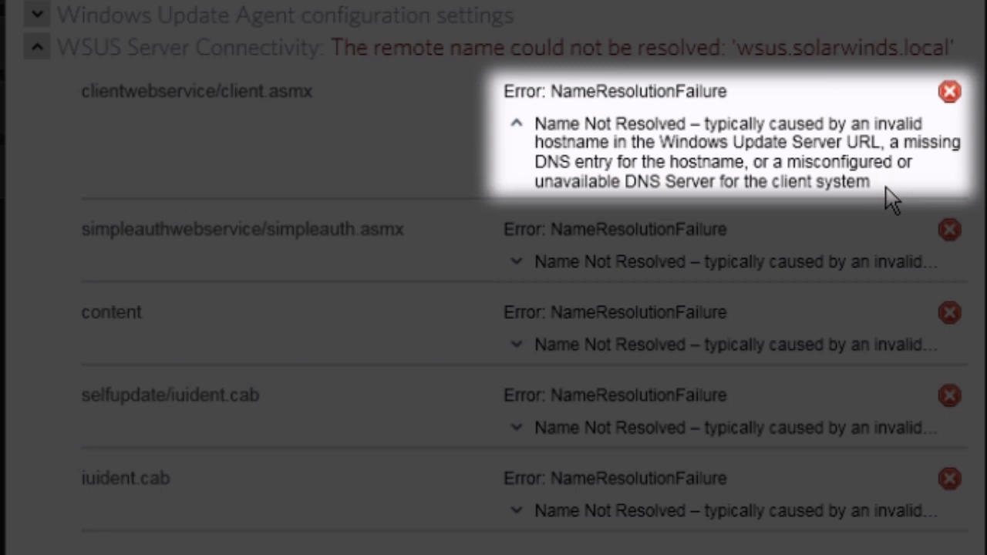